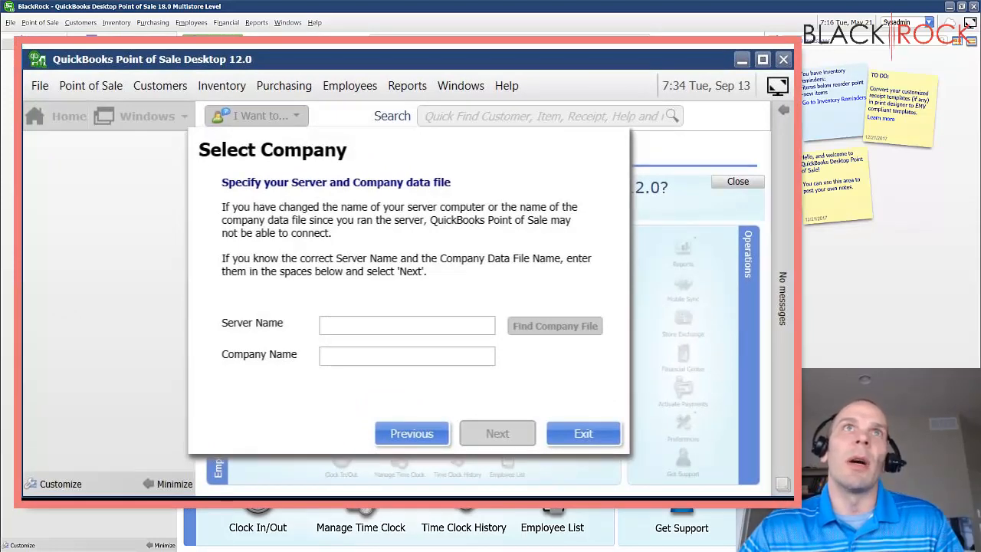
Exit the Select Company dialog to land on the Navigator home screen
click(583, 433)
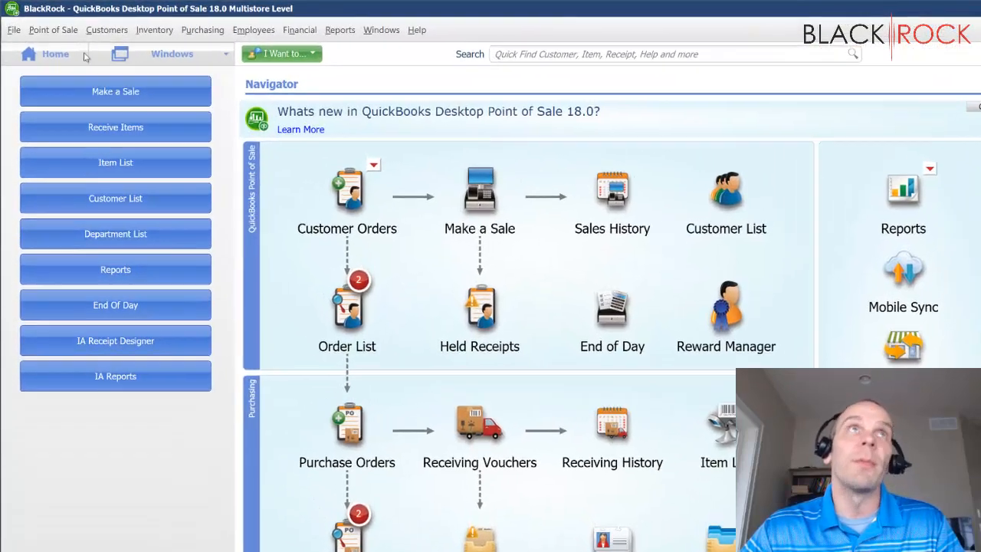
Switch the company file to single-user mode from the File menu and confirm the warning
click(13, 31)
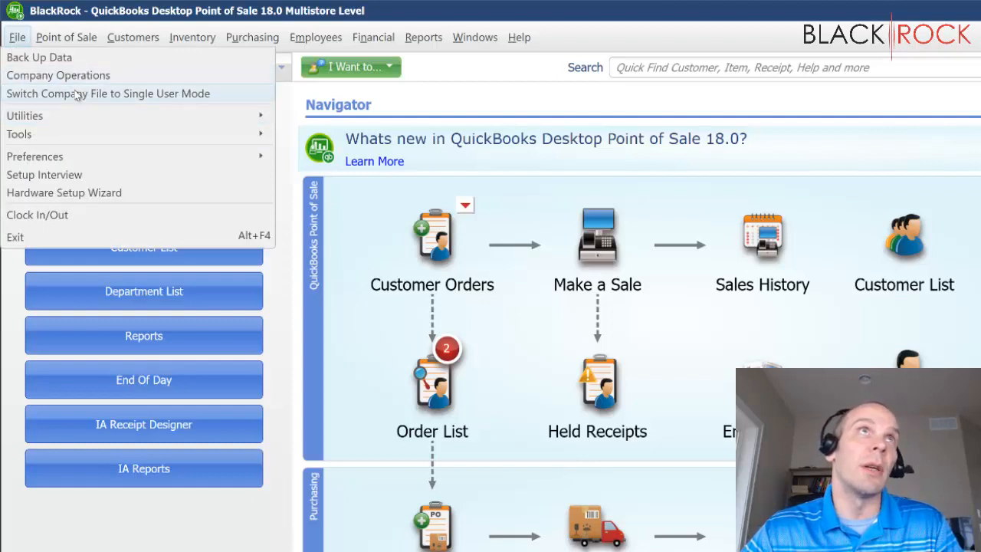
mouse_move(130, 99)
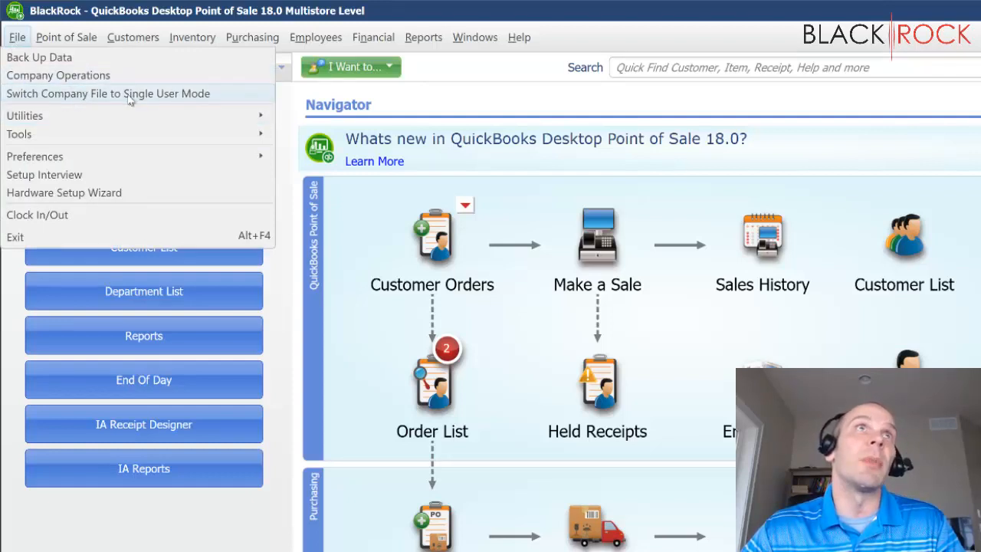
click(108, 93)
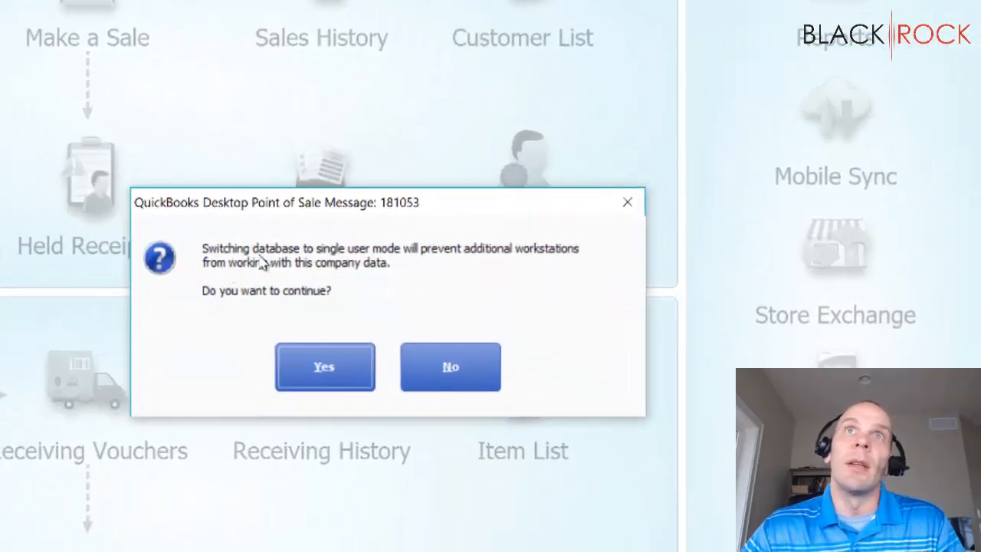
mouse_move(472, 259)
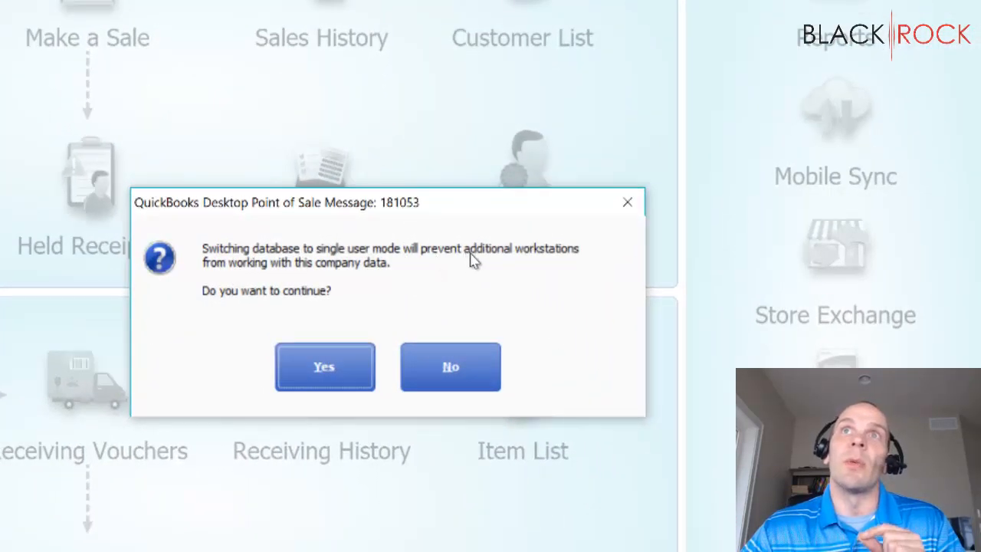
mouse_move(325, 366)
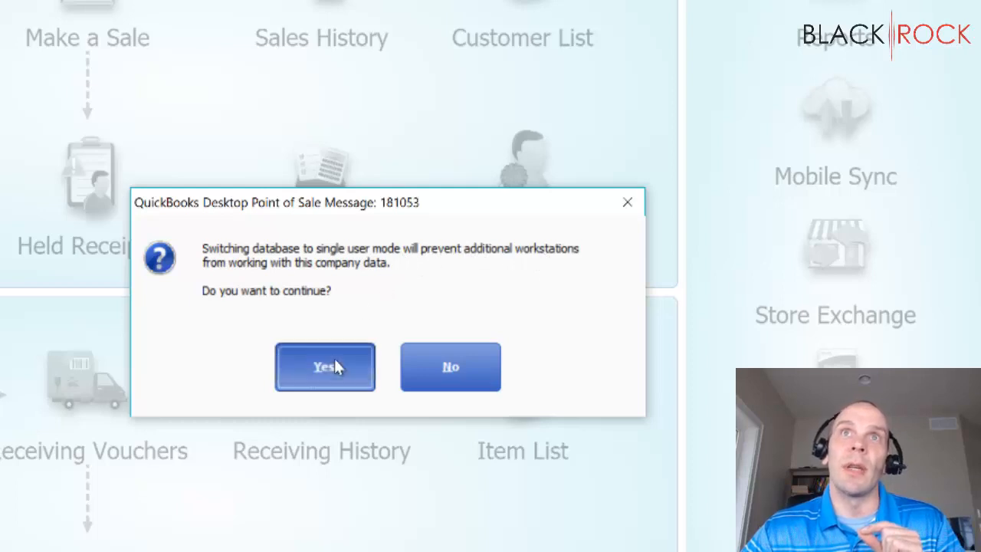
click(325, 367)
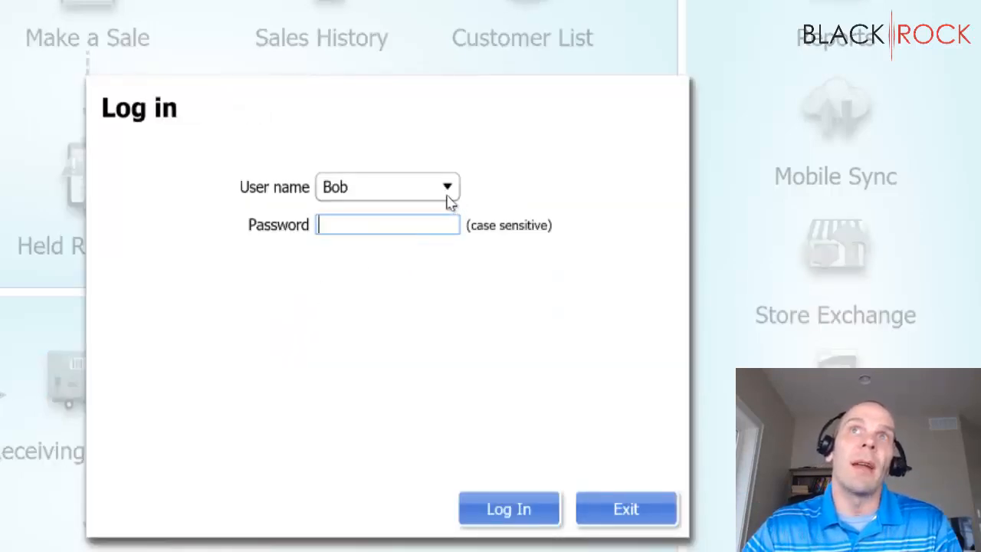
Log in as Sysadmin with the password and clock in to reach the Navigator
click(448, 187)
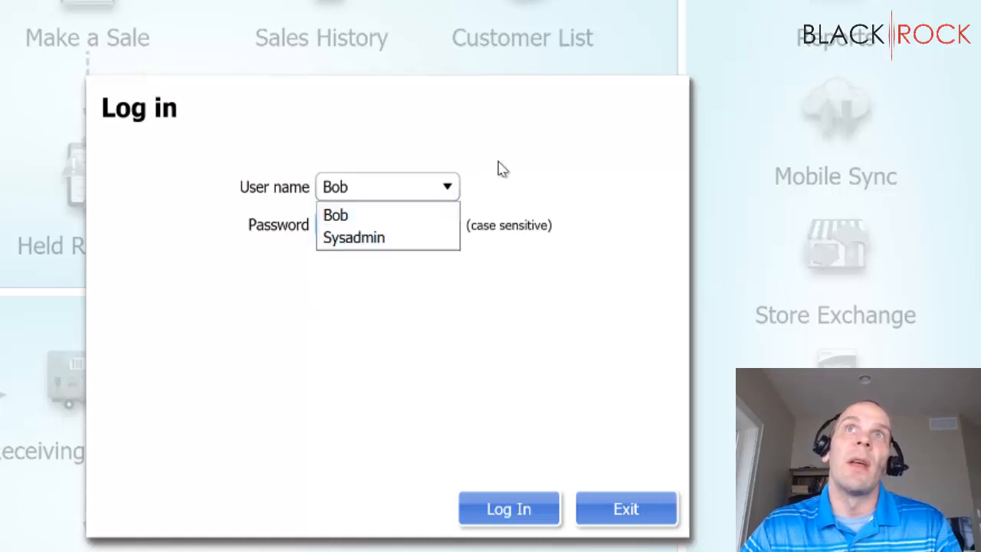
click(352, 238)
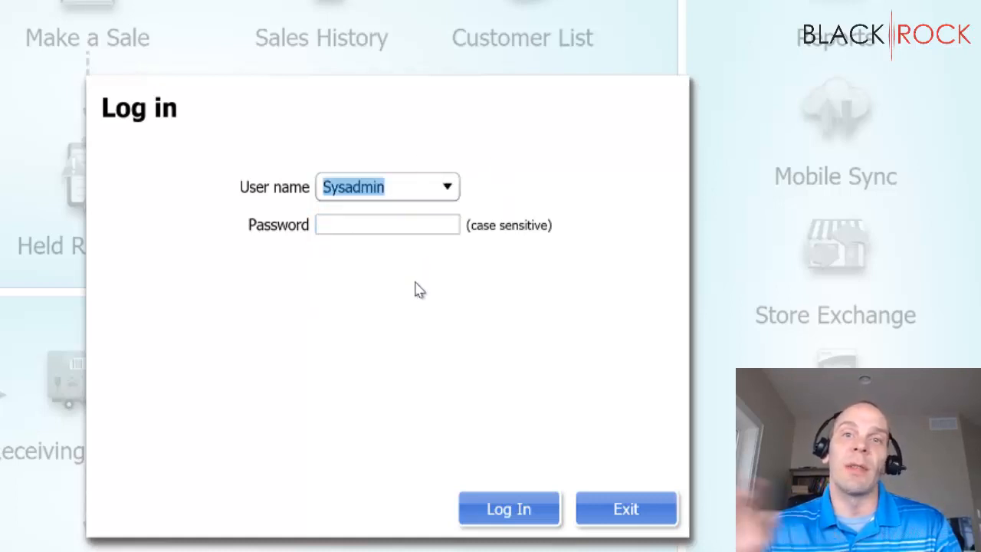
mouse_move(417, 252)
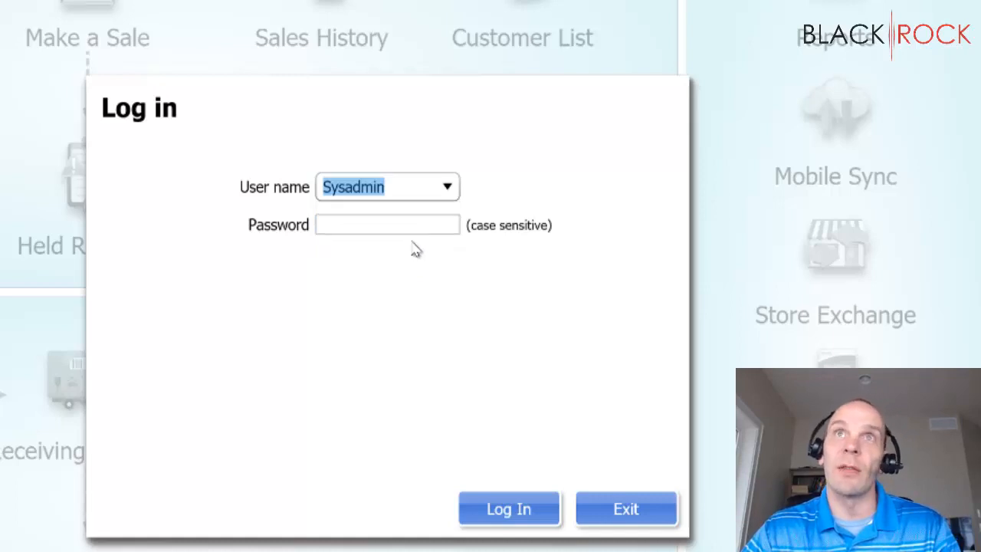
click(386, 224)
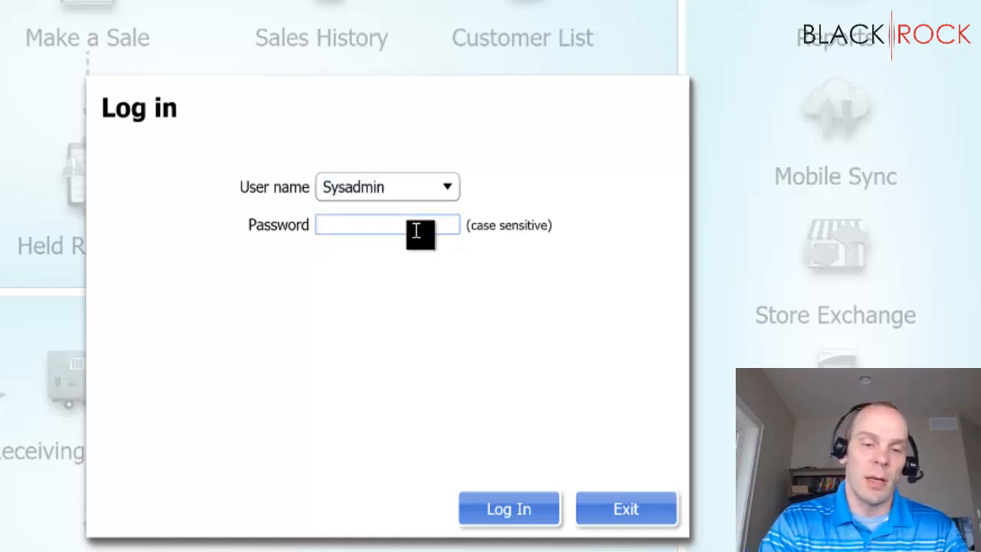
text(password)
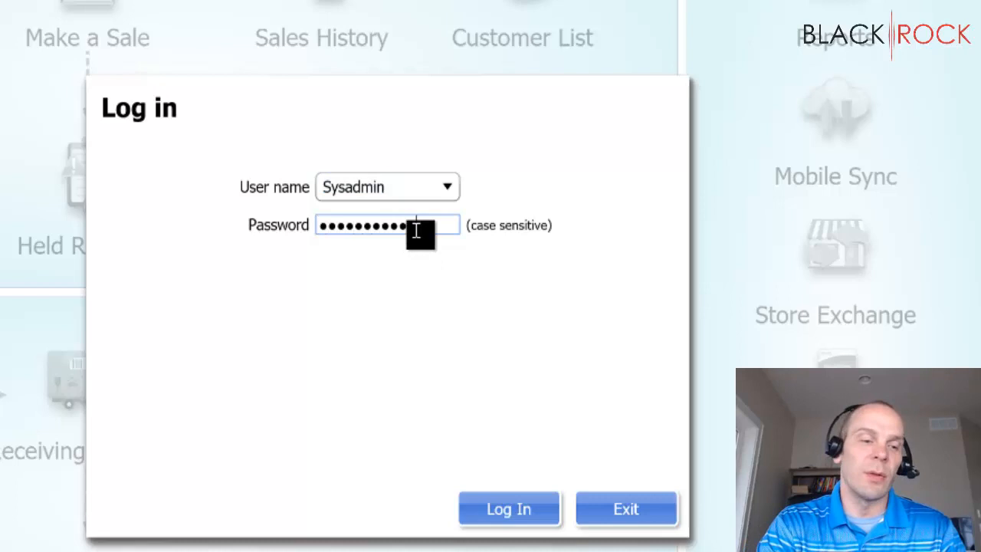
click(509, 509)
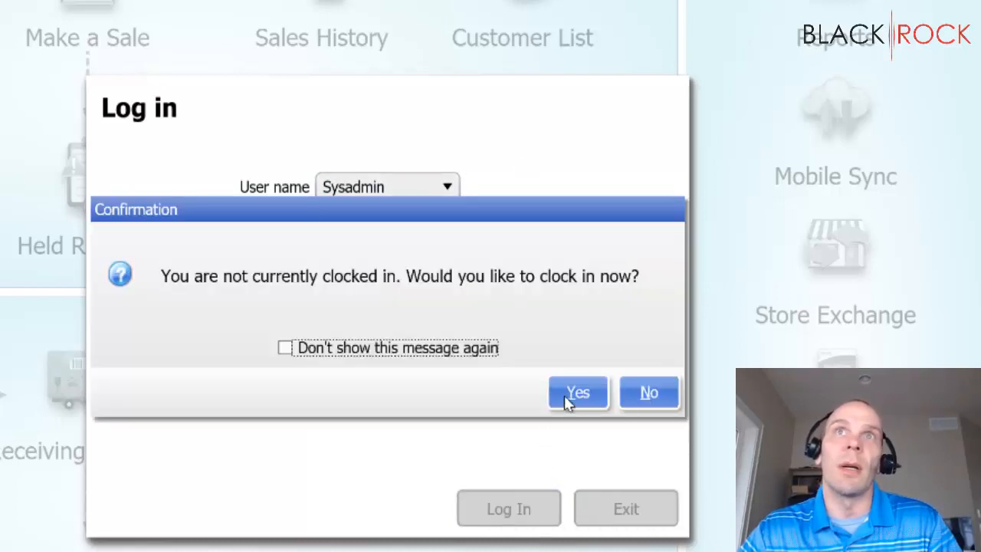
click(577, 393)
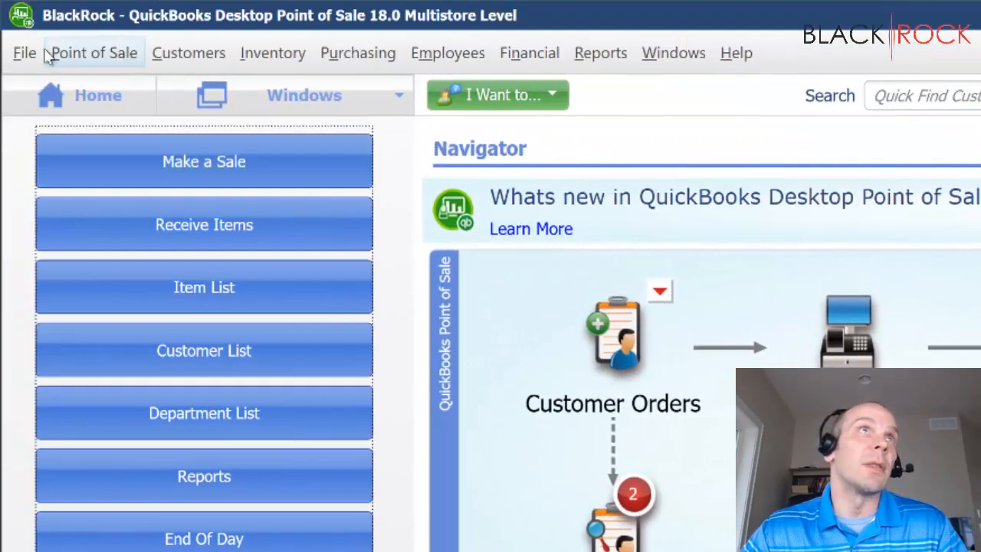
Switch the company file back to multi-user mode, log in as Sysadmin and clock in
click(24, 52)
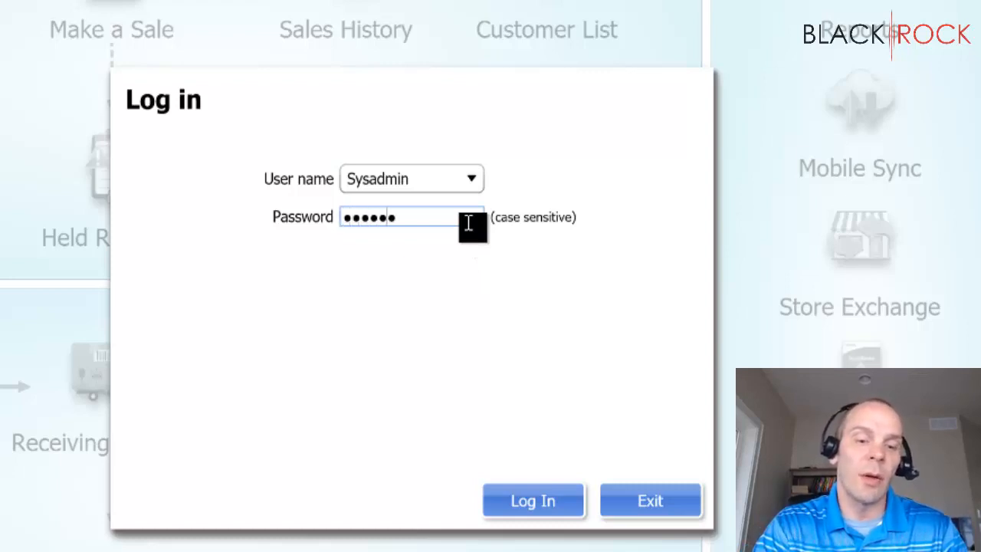
click(533, 500)
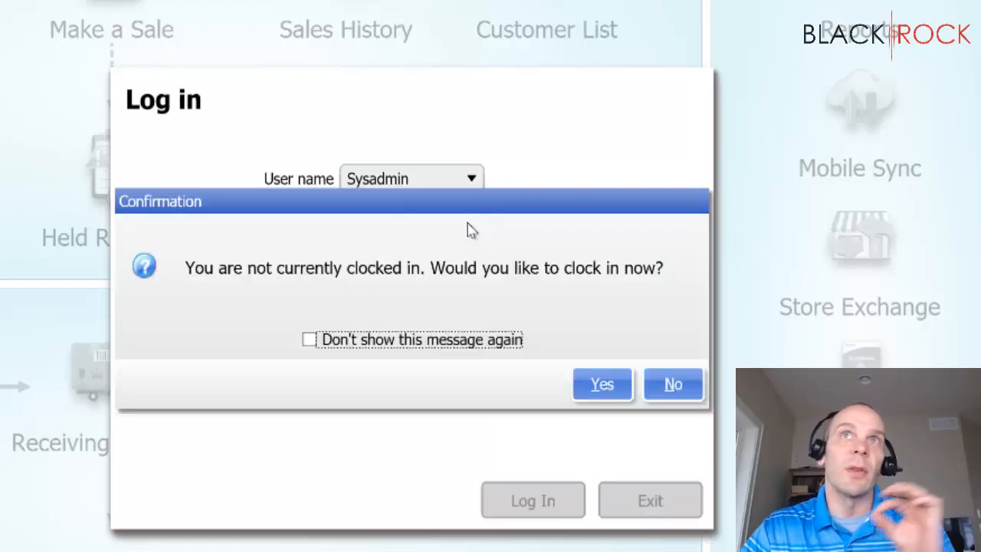
click(671, 383)
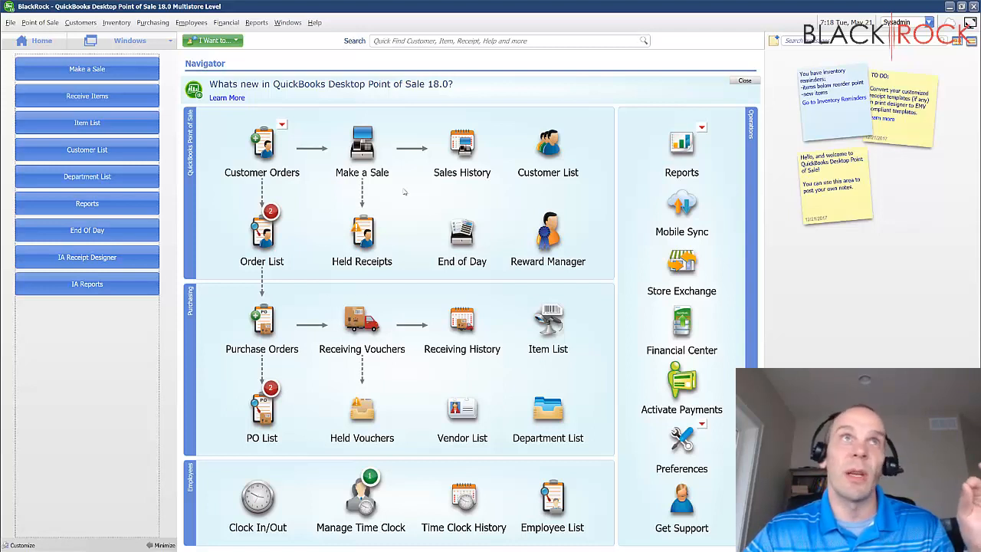
mouse_move(402, 194)
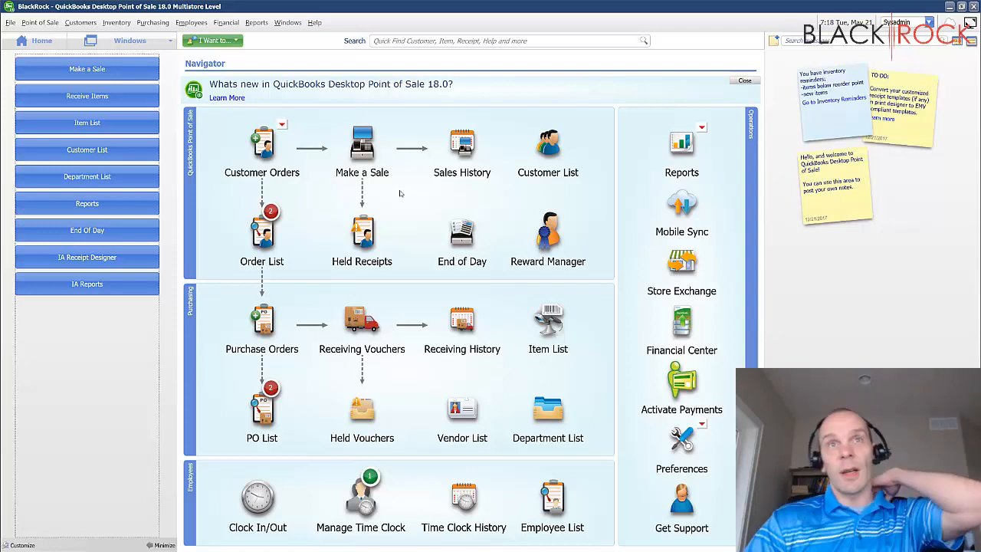
mouse_move(393, 193)
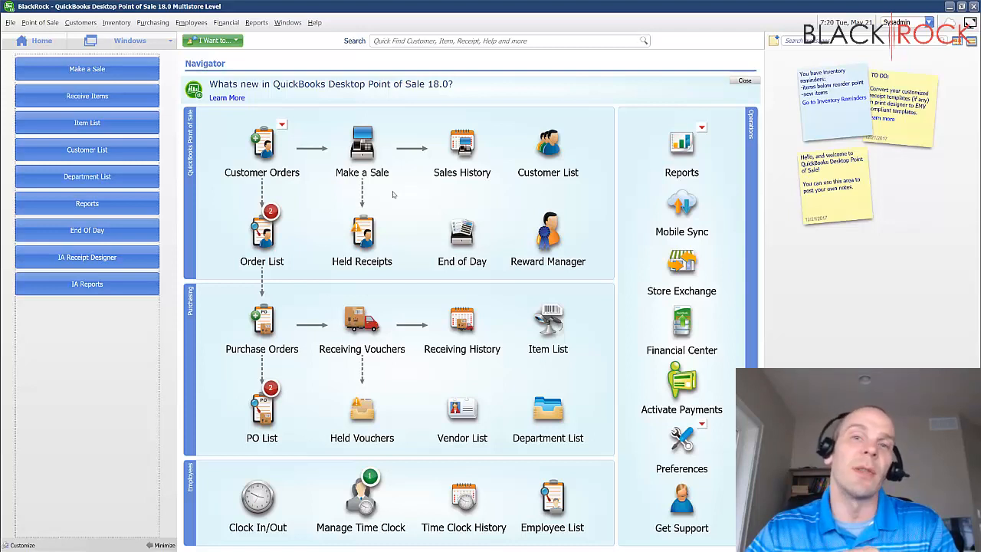
mouse_move(398, 189)
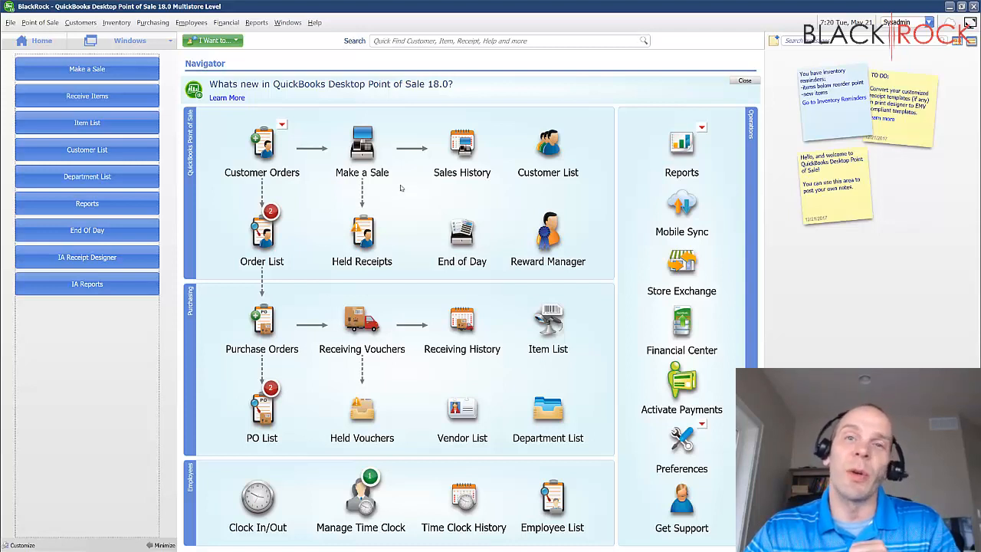